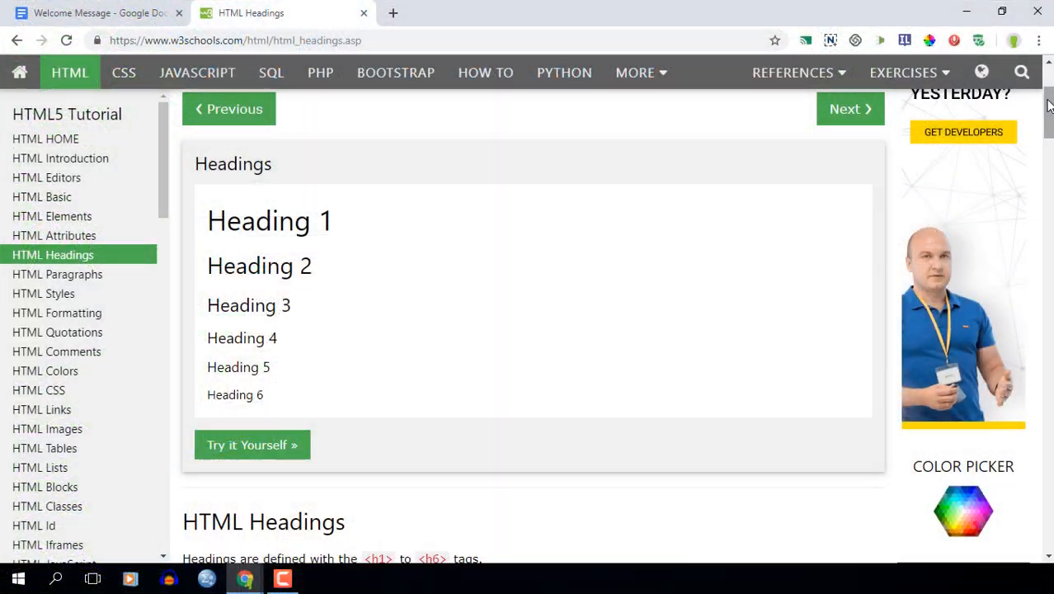
# Scroll the HTML Headings page down to the font-size heading example.
pyautogui.scroll(-3)
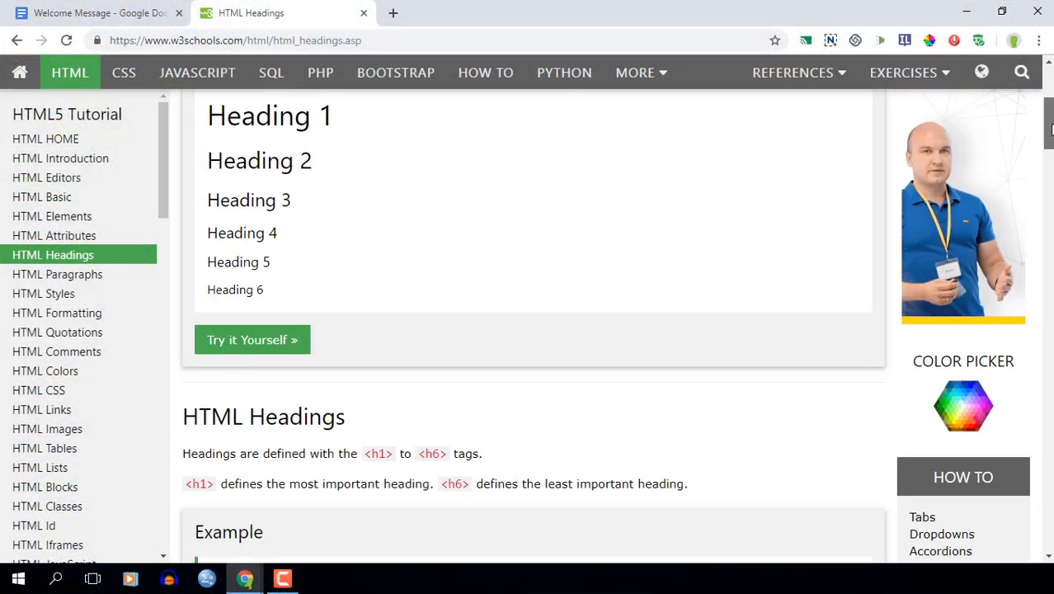
pyautogui.scroll(-3)
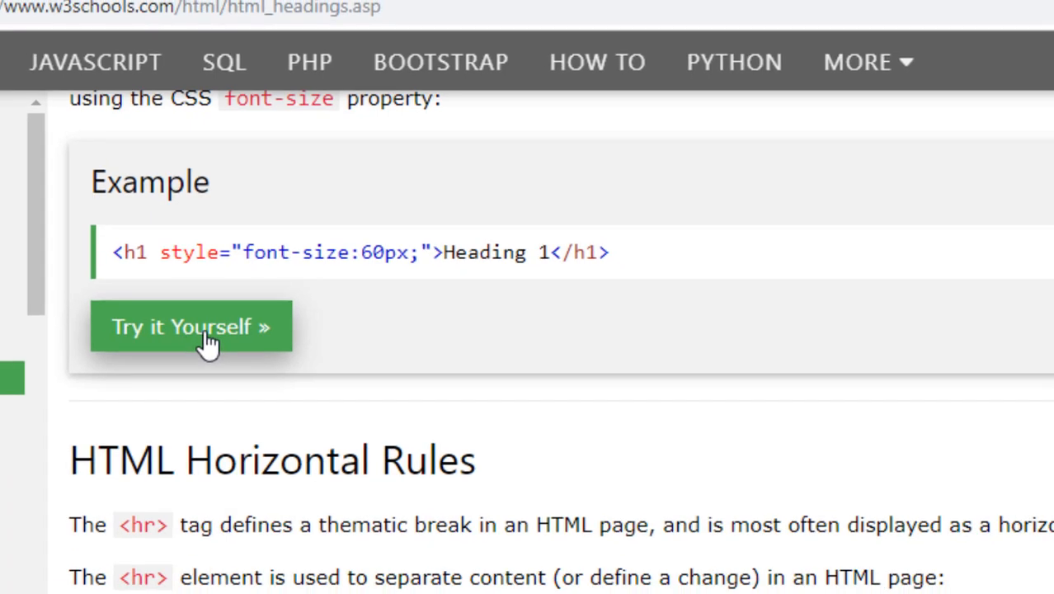
# Load the font-size example in the Tryit Editor with the heading at 30px and run it.
pyautogui.click(191, 327)
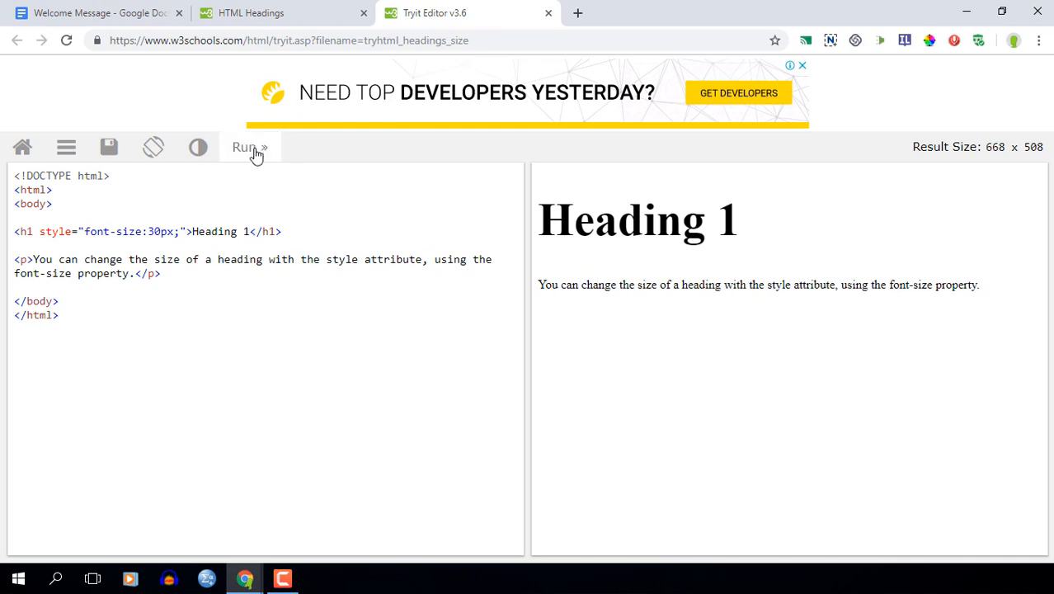
pyautogui.click(250, 147)
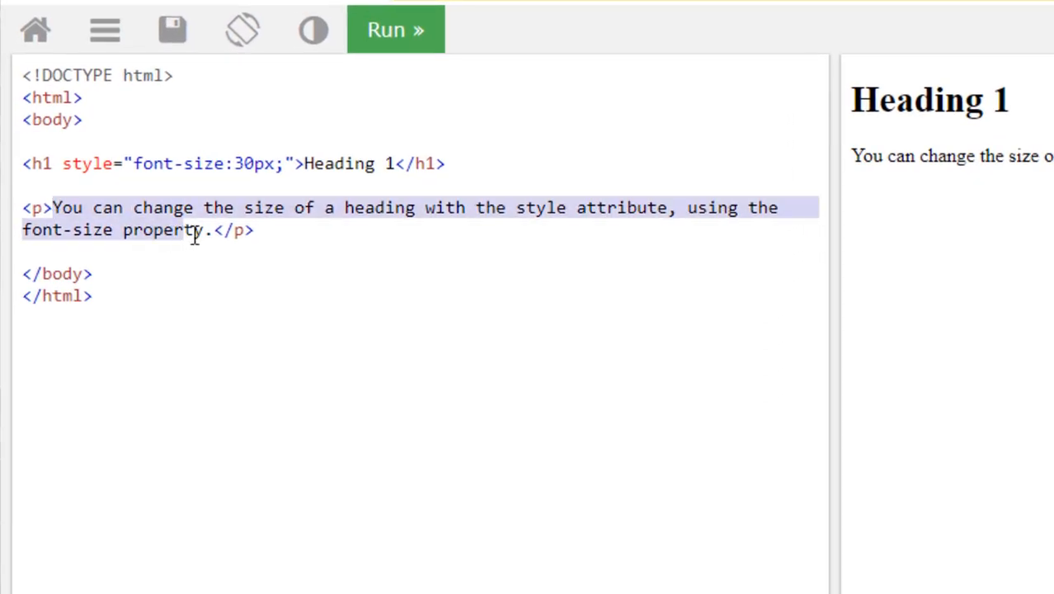
# Write the paragraph text "Please edit this document but do not yet share it.".
pyautogui.write('P</p>')
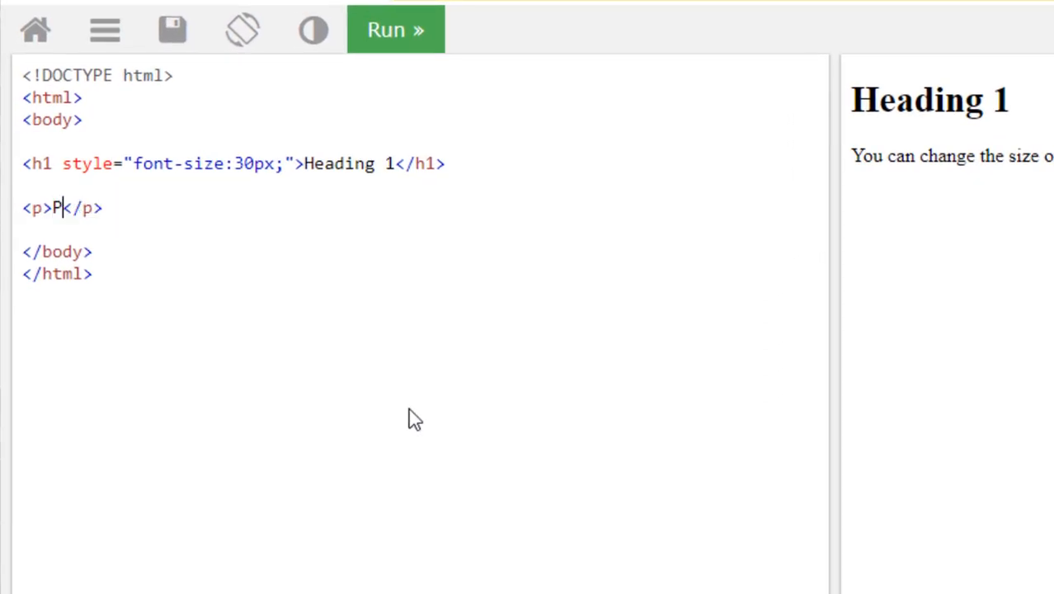
pyautogui.write('lease edit thi')
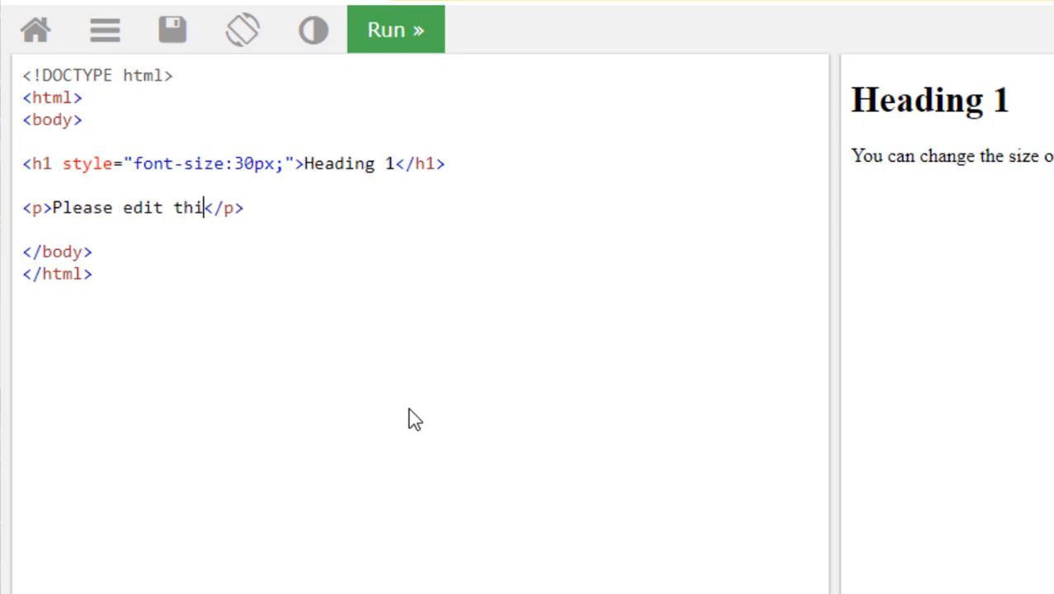
pyautogui.write('s document but do n')
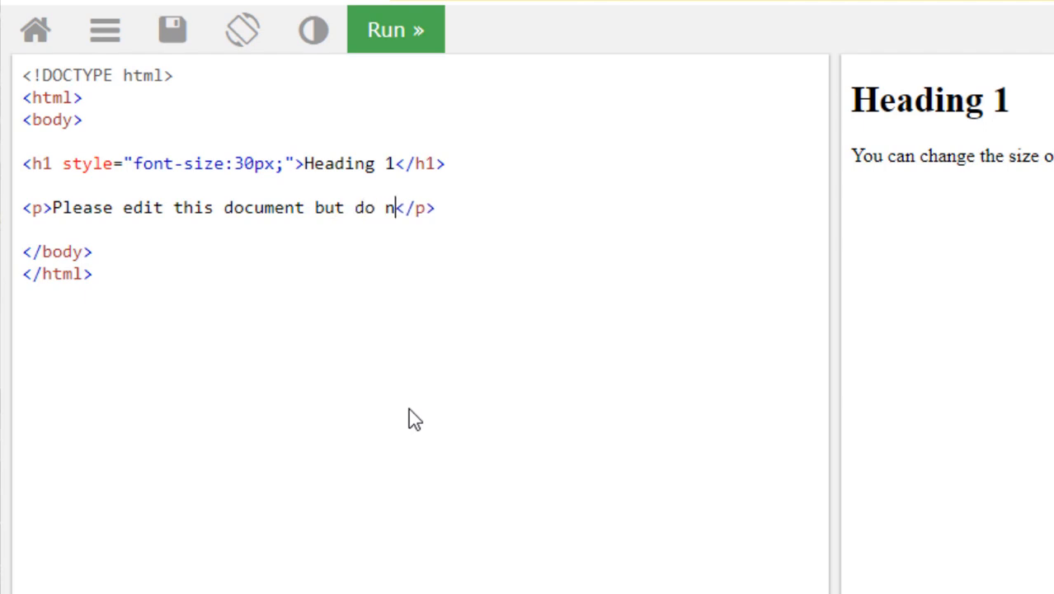
pyautogui.write('ot yet share it')
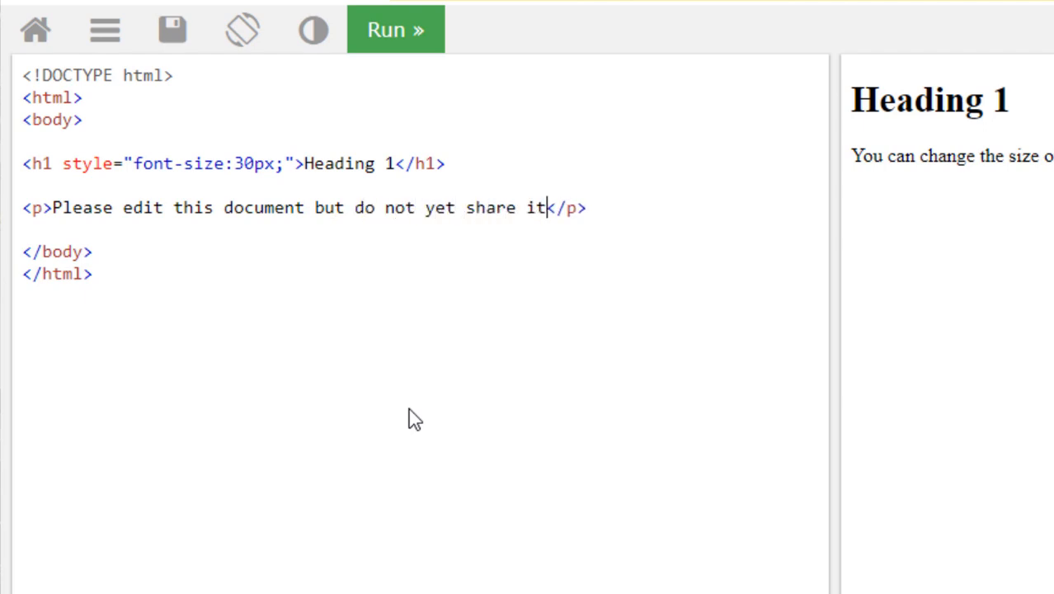
pyautogui.write('.')
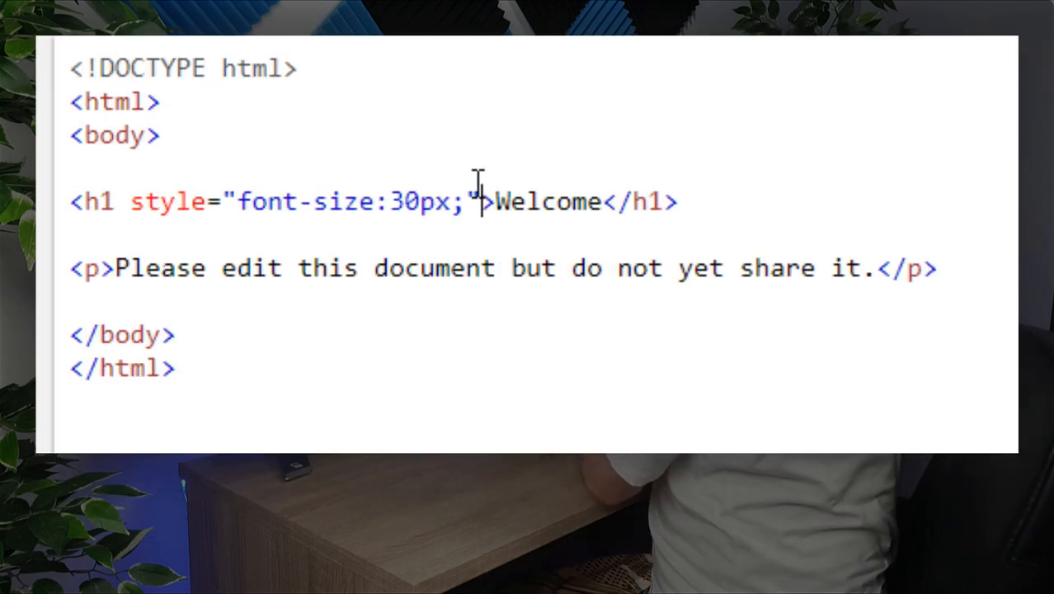
pyautogui.moveTo(607, 280)
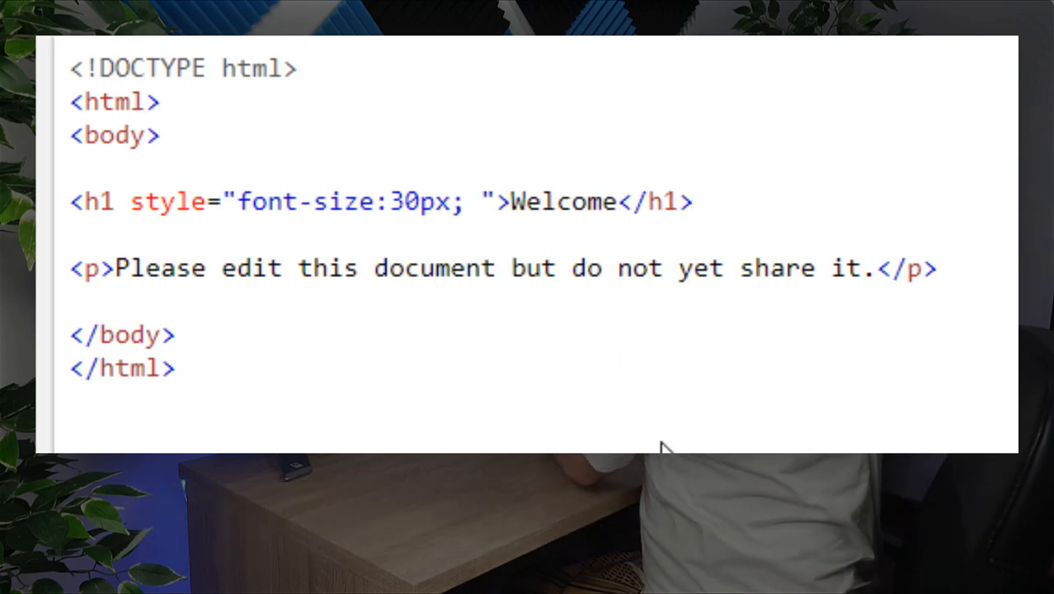
# Add color:blue to the Welcome heading's style and run to show the blue 30px heading.
pyautogui.write('col')
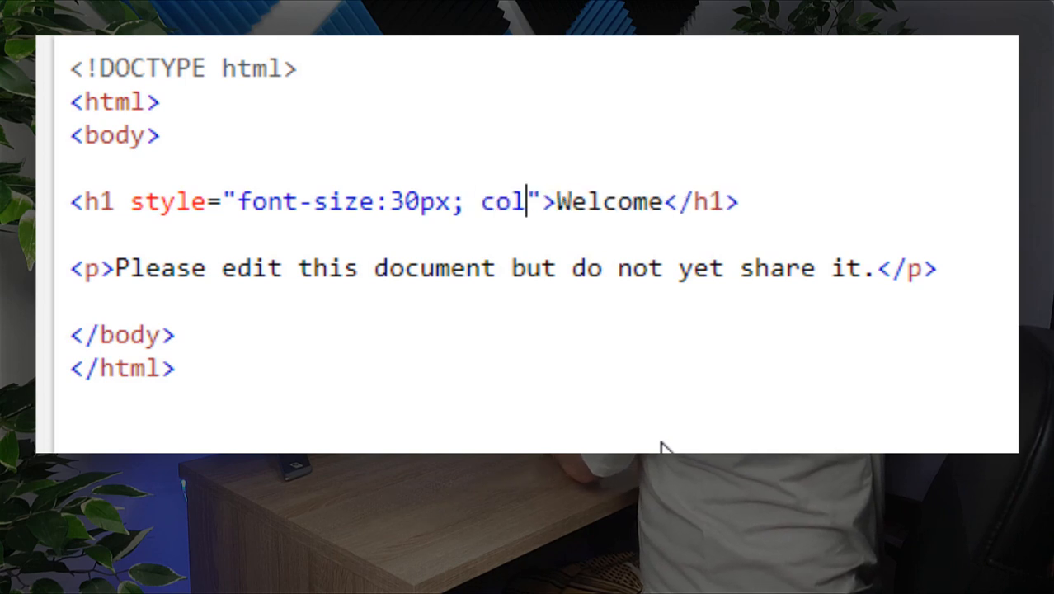
pyautogui.write('or')
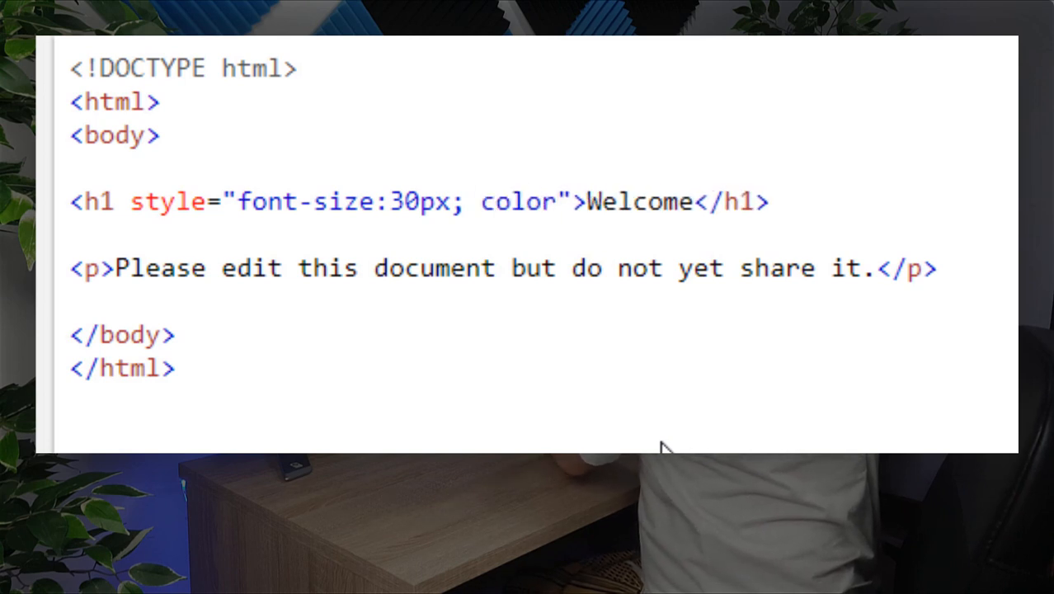
pyautogui.write(':')
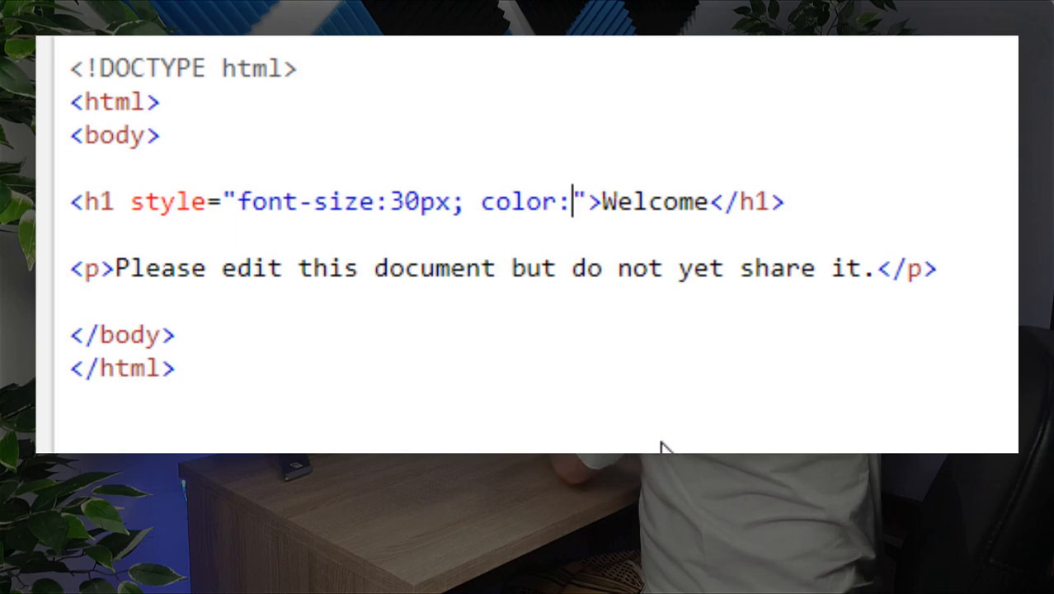
pyautogui.write('bue')
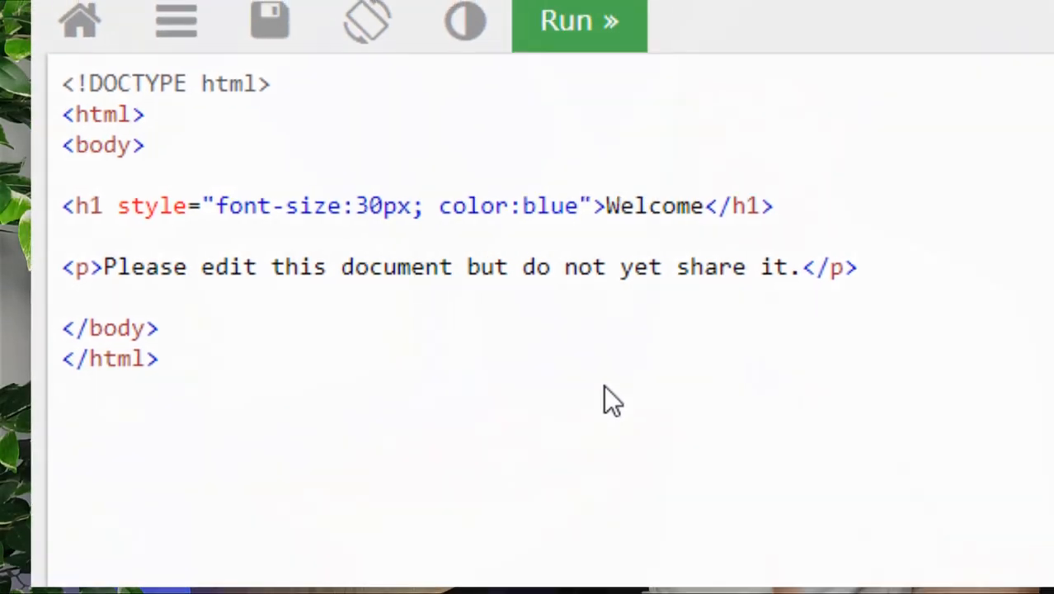
pyautogui.click(579, 21)
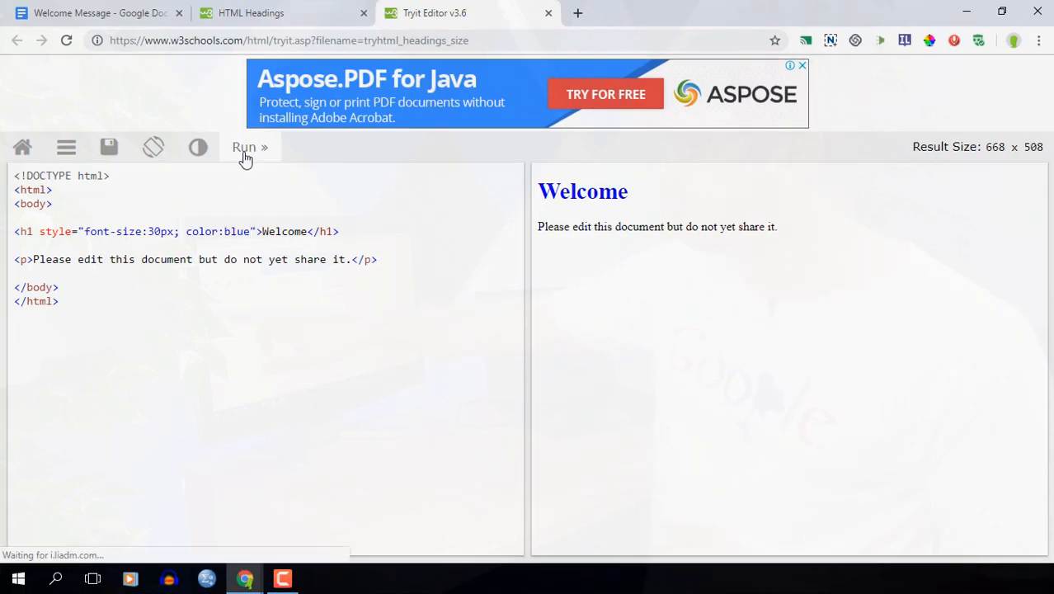